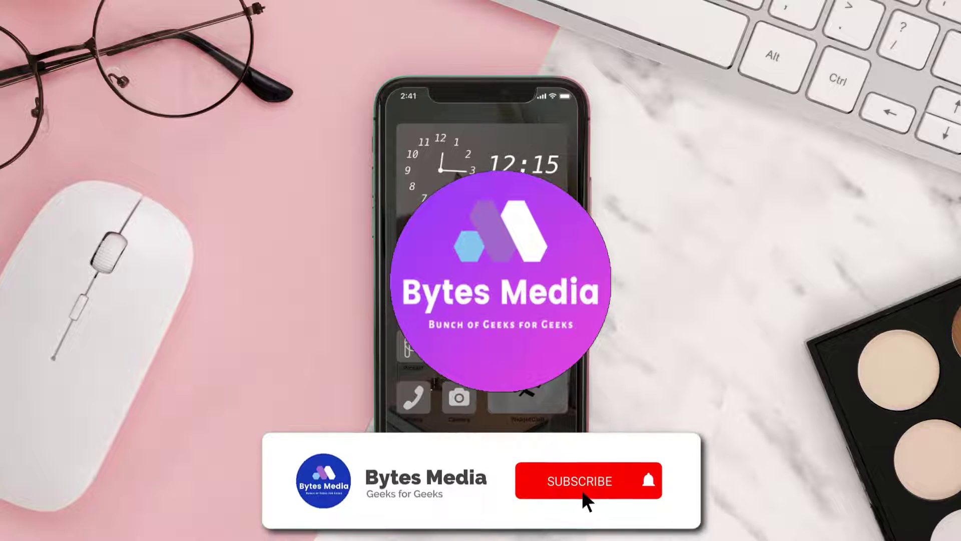
Step: Launch the App Store from the iPhone home screen
click(583, 480)
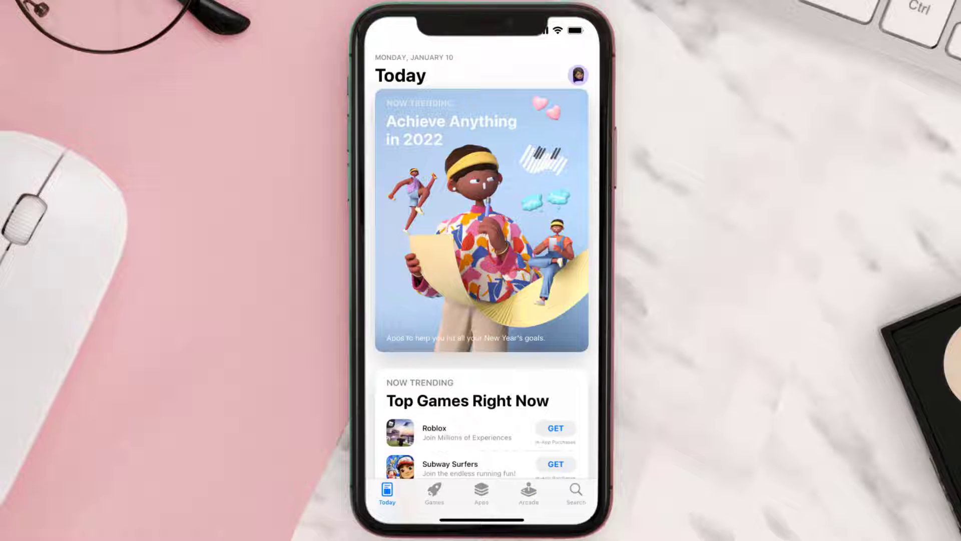
Step: Search the store for 'instacart app' and update Instacart: Grocery delivery
click(576, 490)
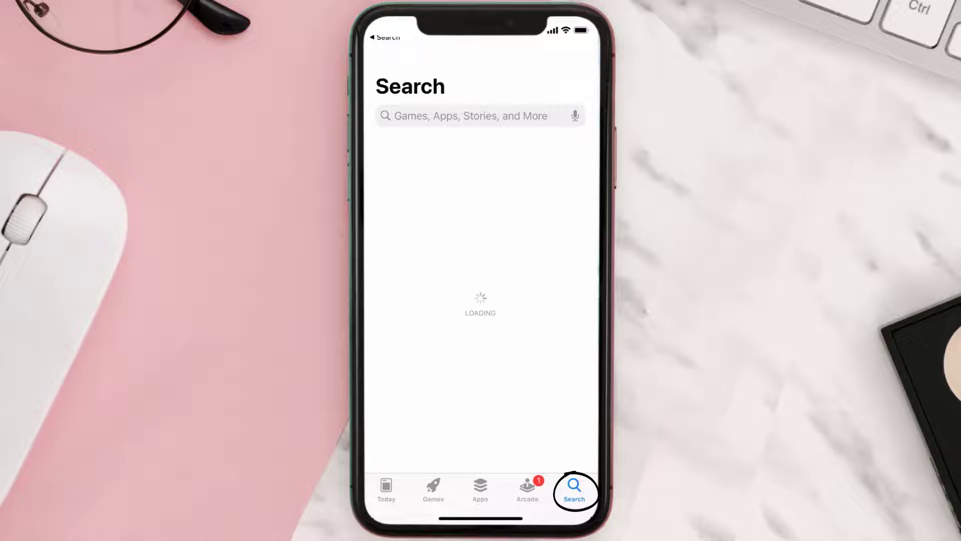
text(instacart app)
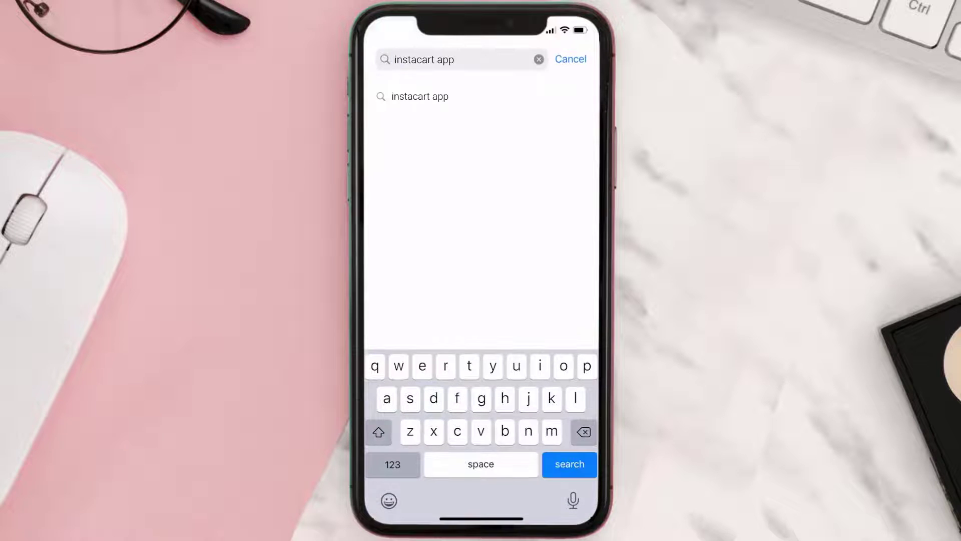
click(570, 464)
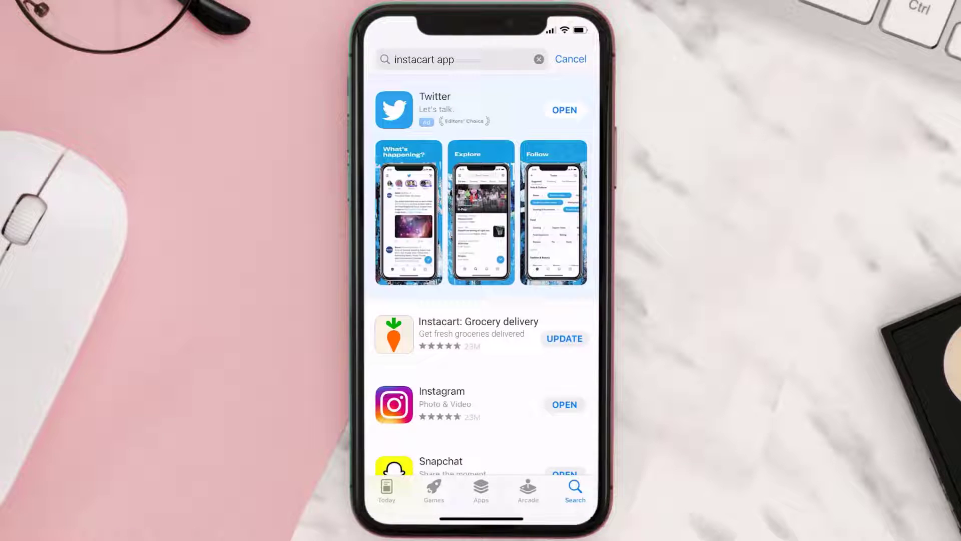
click(564, 339)
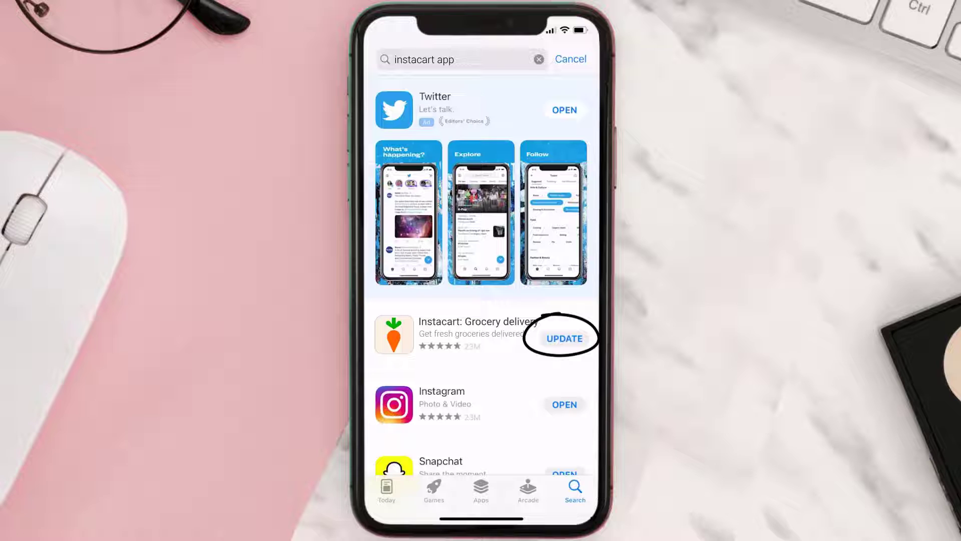
click(564, 338)
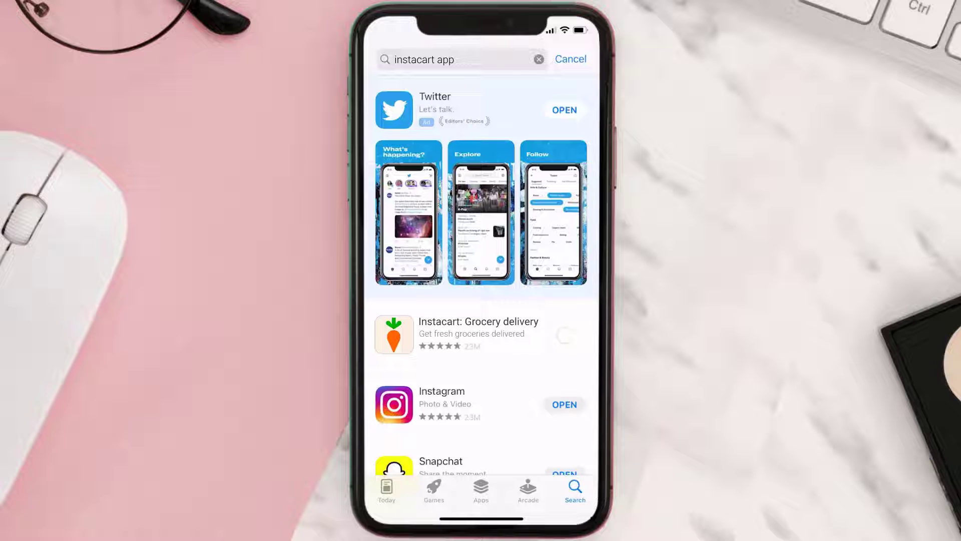
click(566, 337)
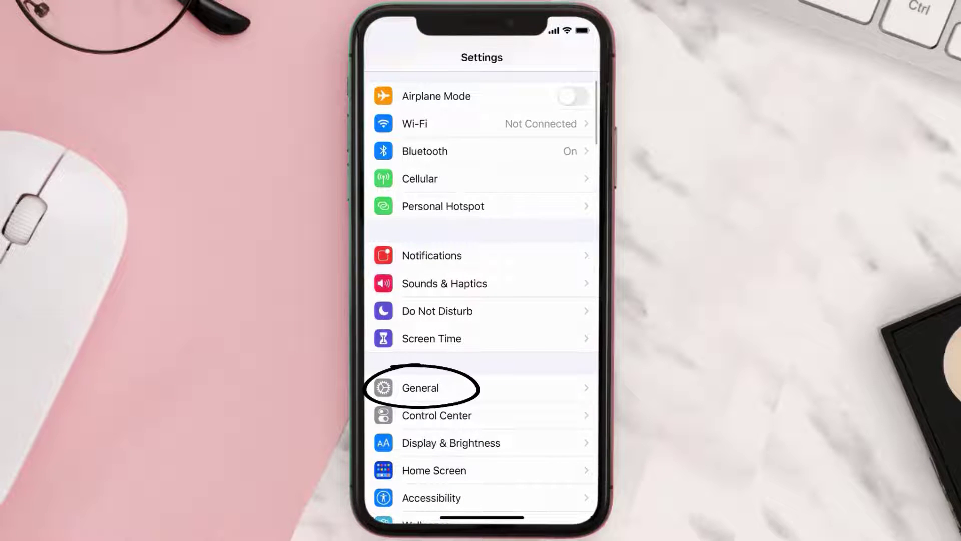
Step: Go to General > iPhone Storage > Instacart and choose Offload App
click(420, 388)
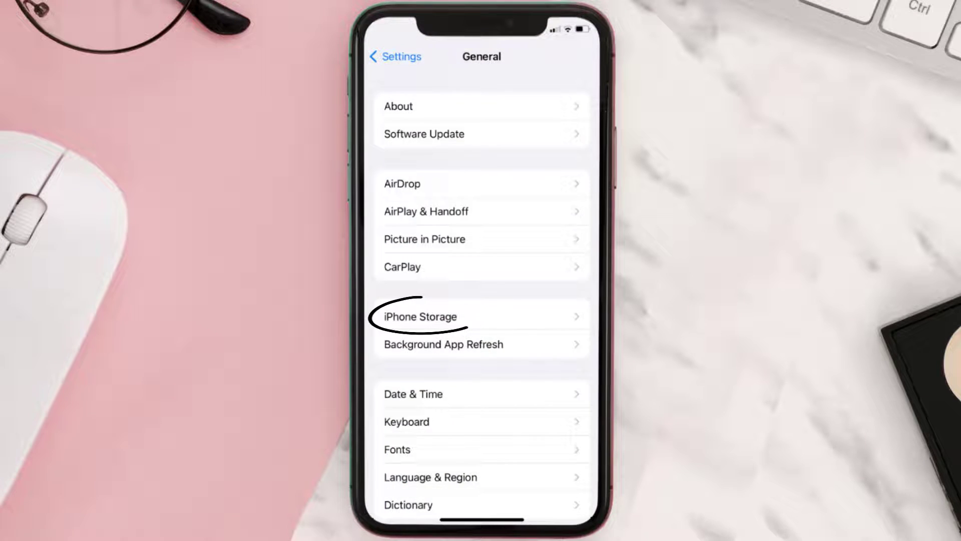
click(420, 316)
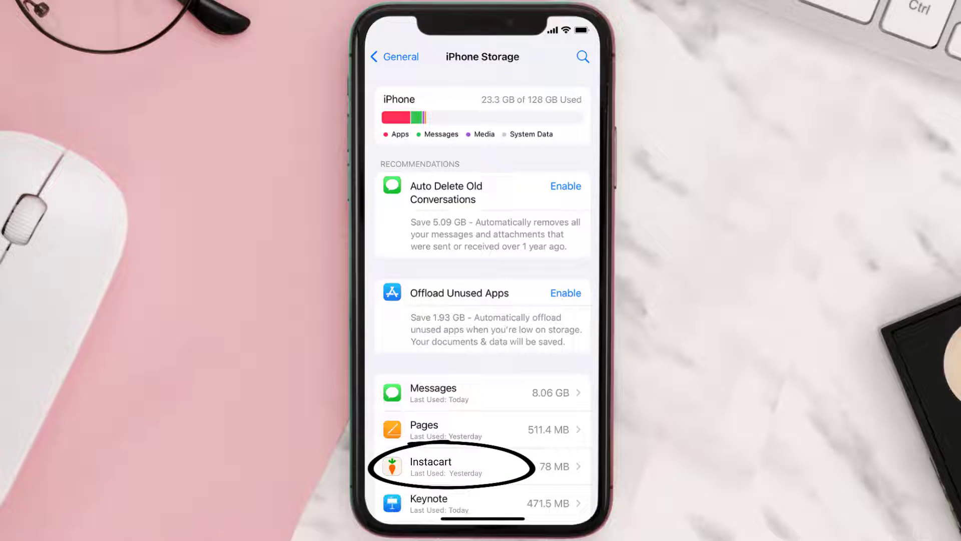
click(451, 466)
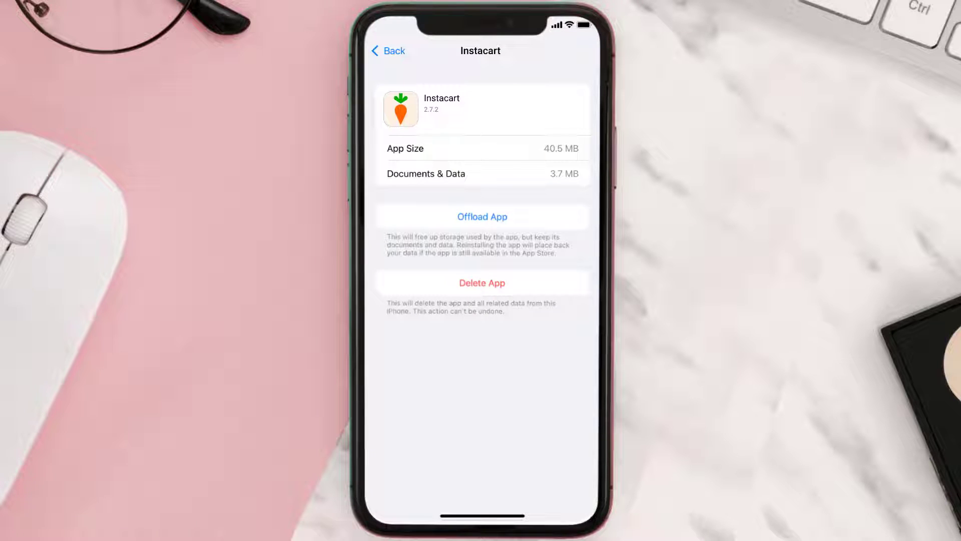
click(482, 216)
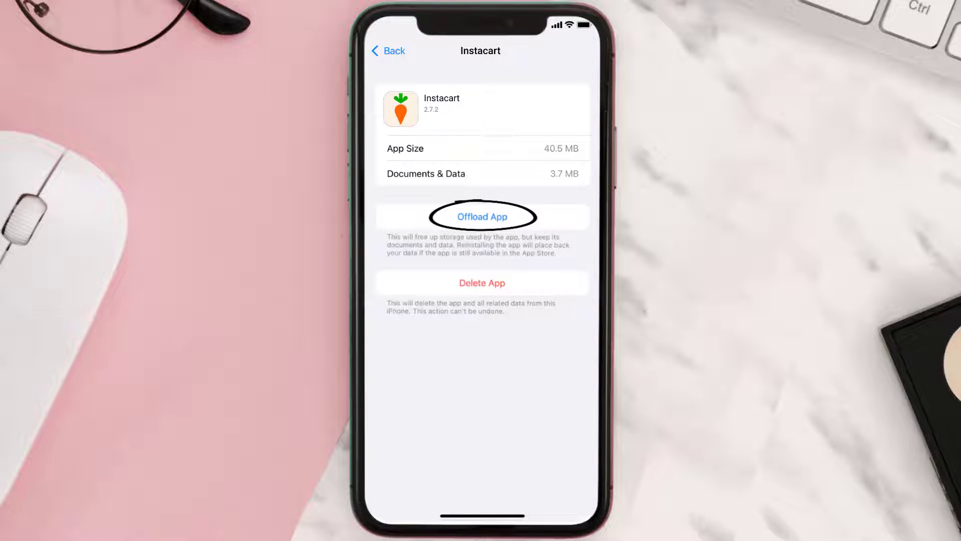
click(482, 216)
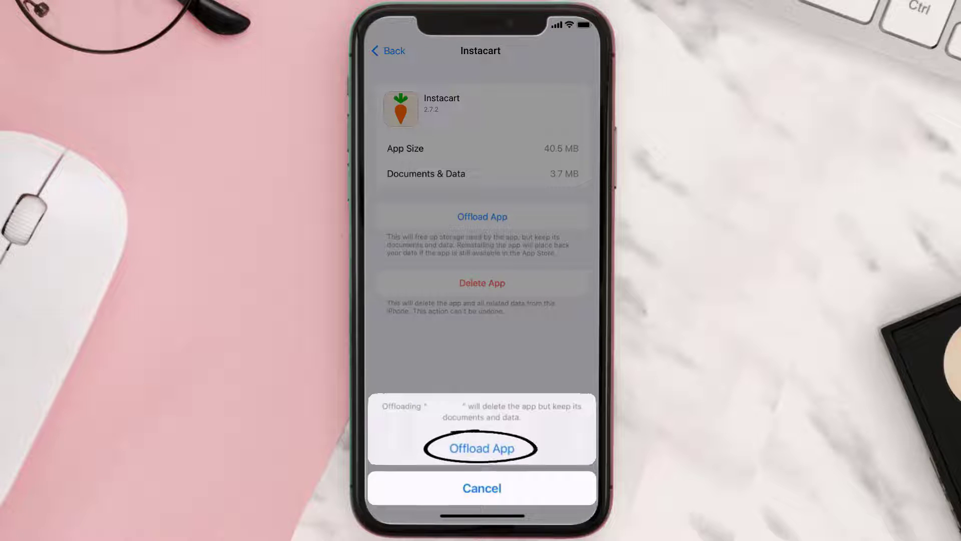
Step: Confirm Offload App in the confirmation sheet
click(482, 449)
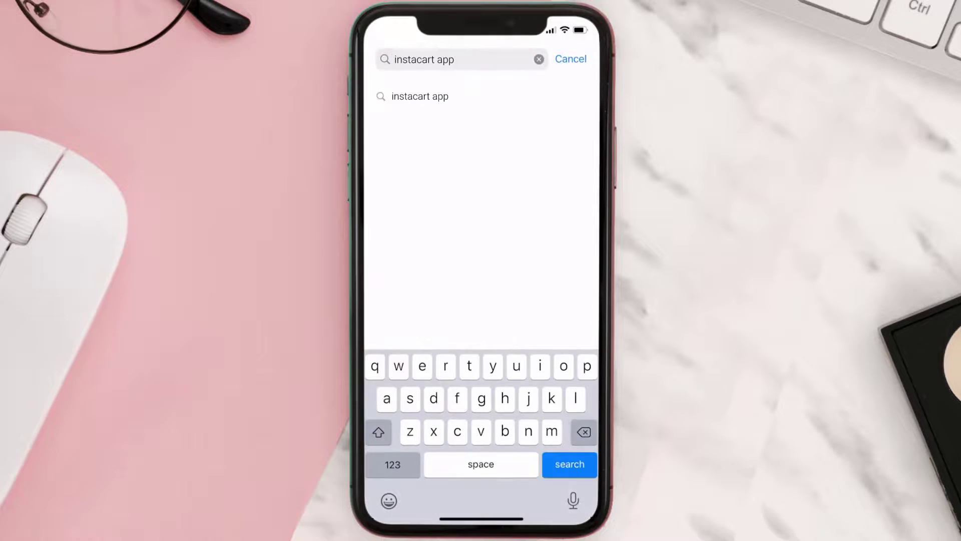
Step: Search 'instacart app' and tap GET on Instacart: Grocery delivery
click(570, 464)
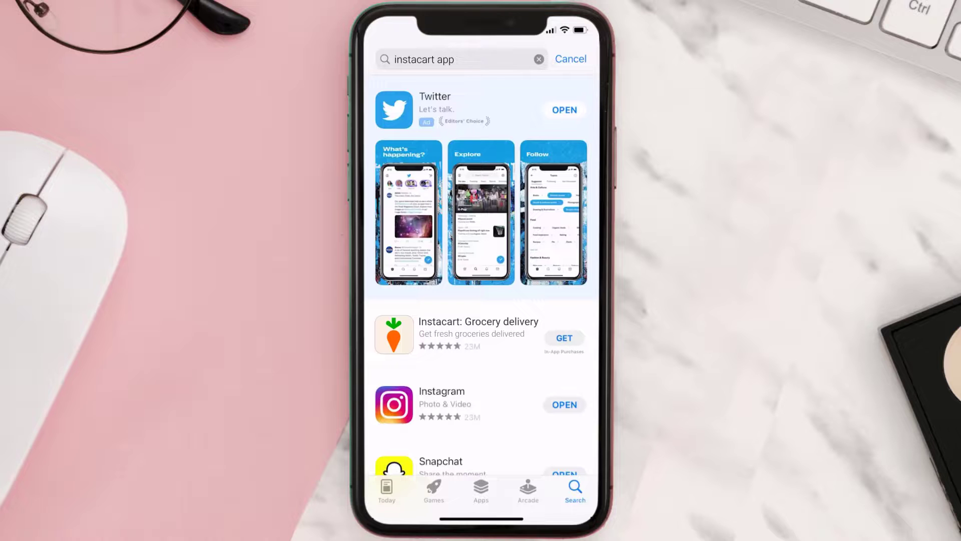
click(564, 338)
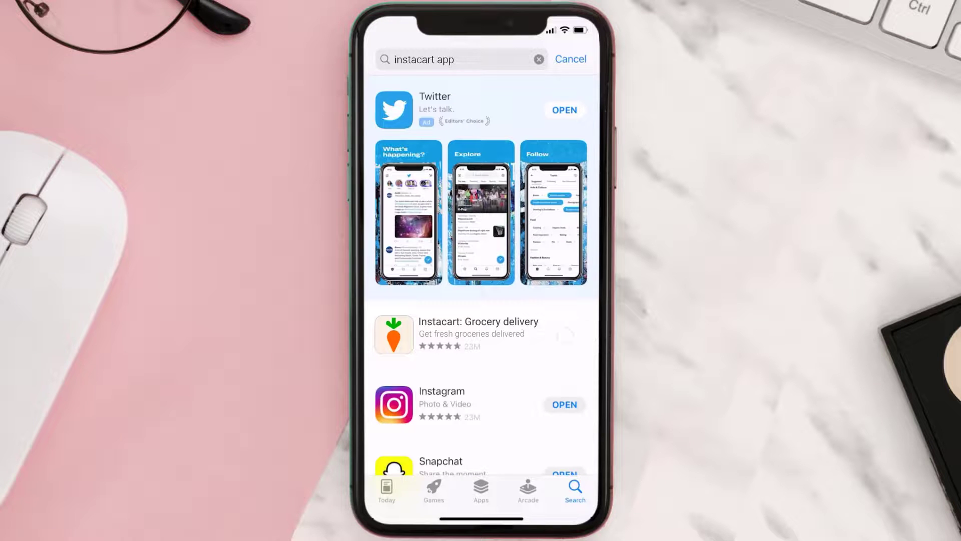